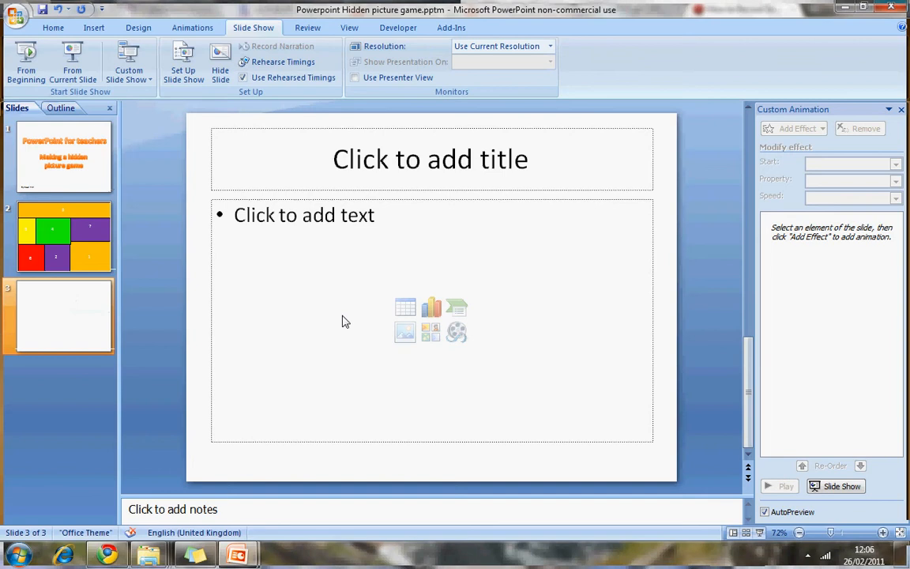
Clear slide 3's placeholders and bring up its Format Background option
{"action": "right_click", "coordinate": [344, 321]}
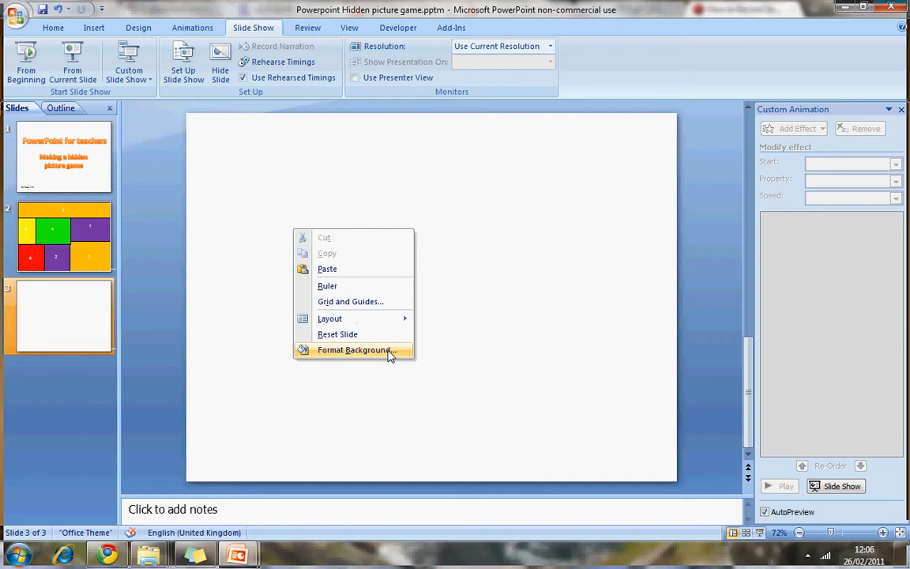
{"action": "left_click", "coordinate": [357, 350]}
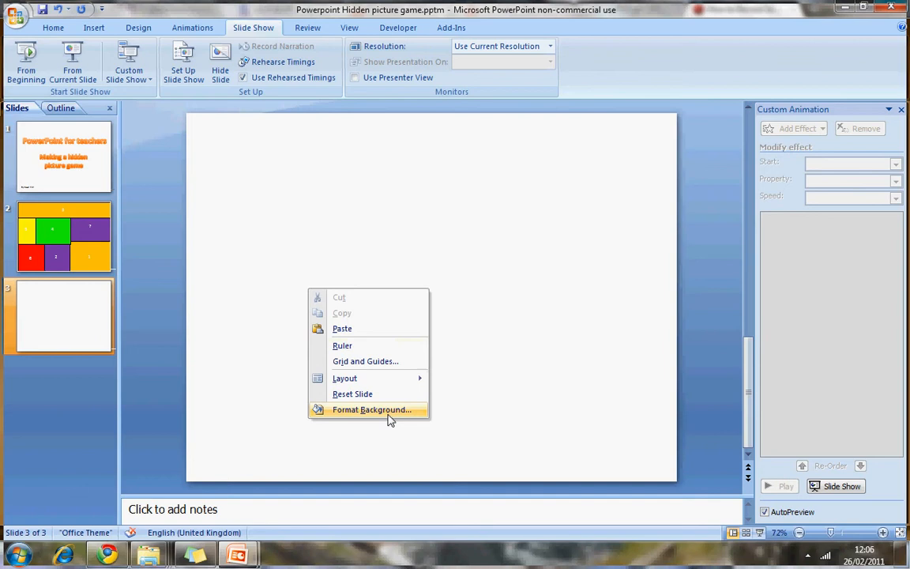
Fill slide 3's background with the Godzilla picture file via Picture or texture fill
{"action": "left_click", "coordinate": [373, 409]}
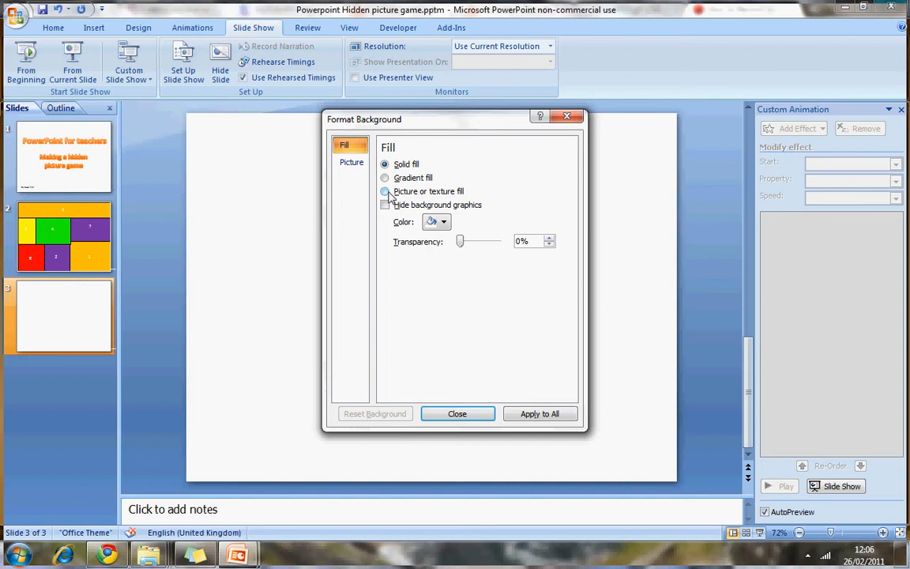
{"action": "left_click", "coordinate": [386, 191]}
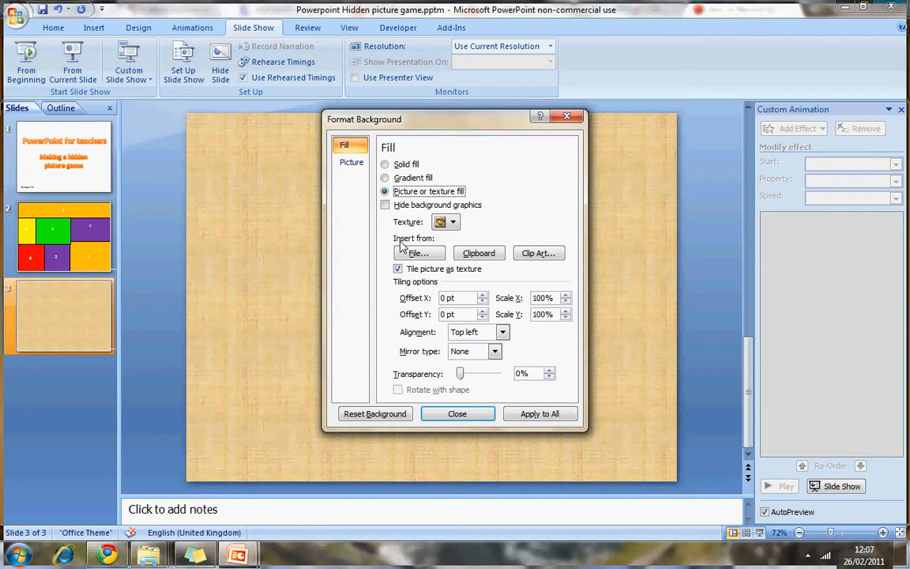
{"action": "left_click", "coordinate": [419, 253]}
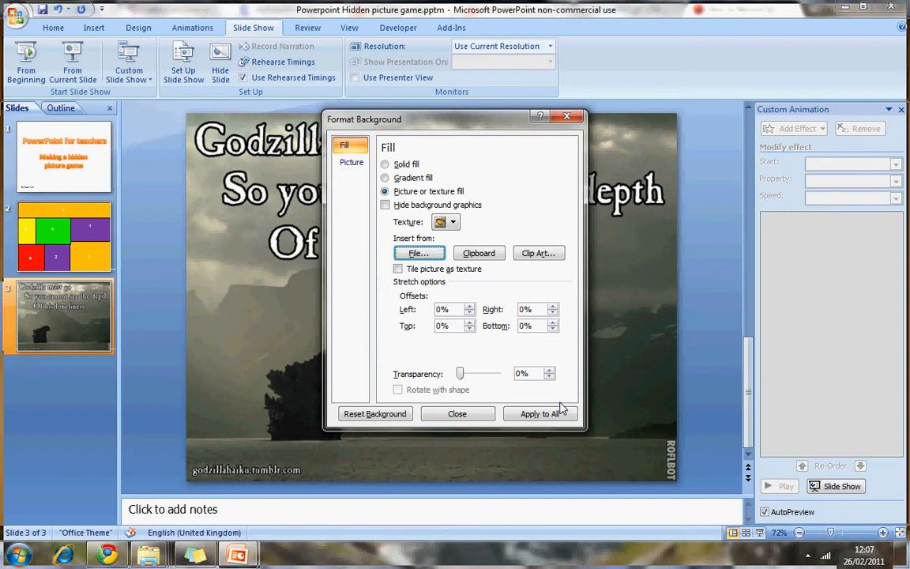
{"action": "mouse_move", "coordinate": [544, 413]}
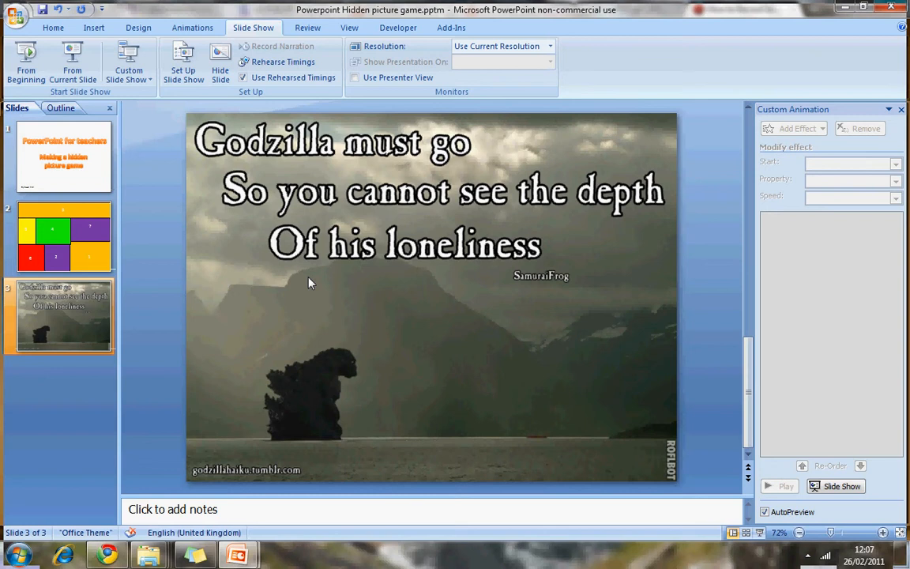
{"action": "mouse_move", "coordinate": [585, 335]}
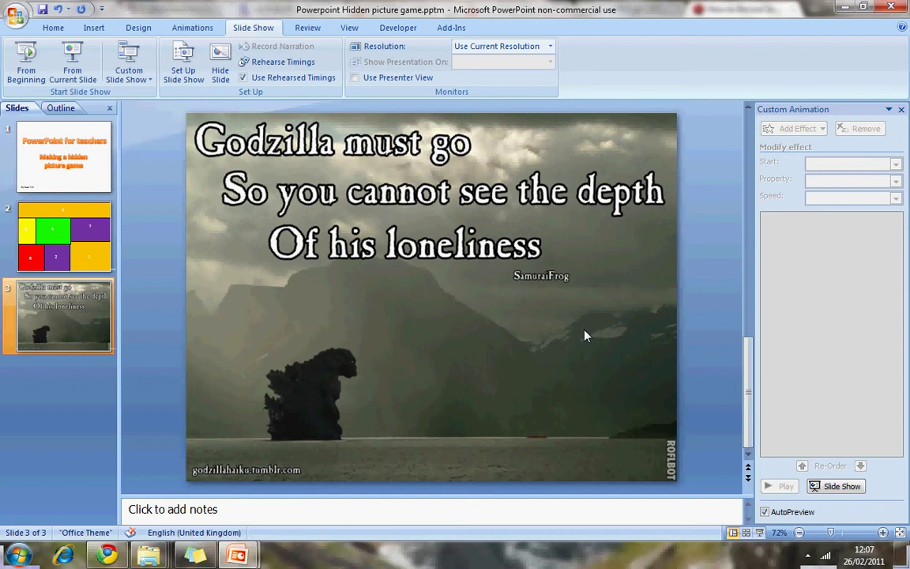
{"action": "mouse_move", "coordinate": [221, 22]}
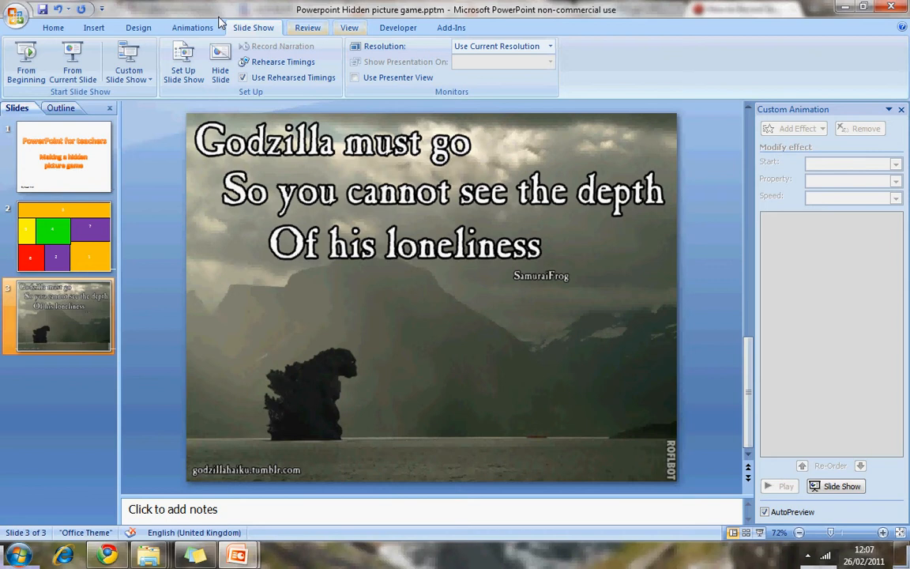
Draw a solid blue rectangle over the poem's 'Godzilla must go' line
{"action": "left_click", "coordinate": [192, 29]}
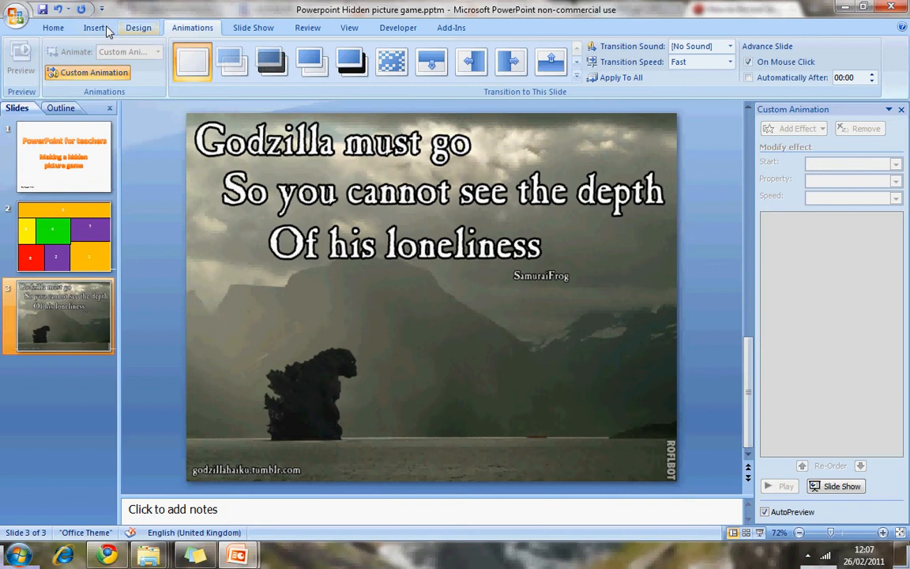
{"action": "left_click", "coordinate": [52, 28]}
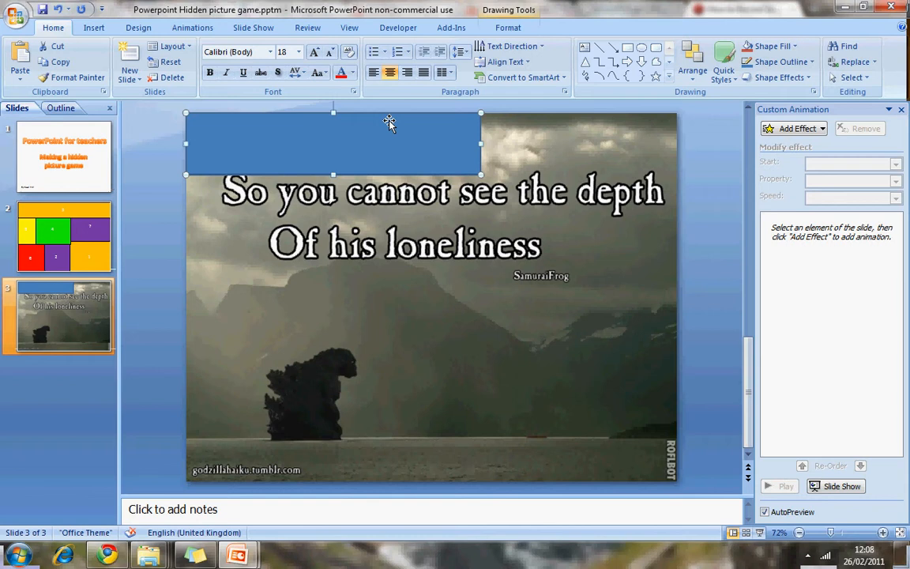
{"action": "mouse_move", "coordinate": [75, 29]}
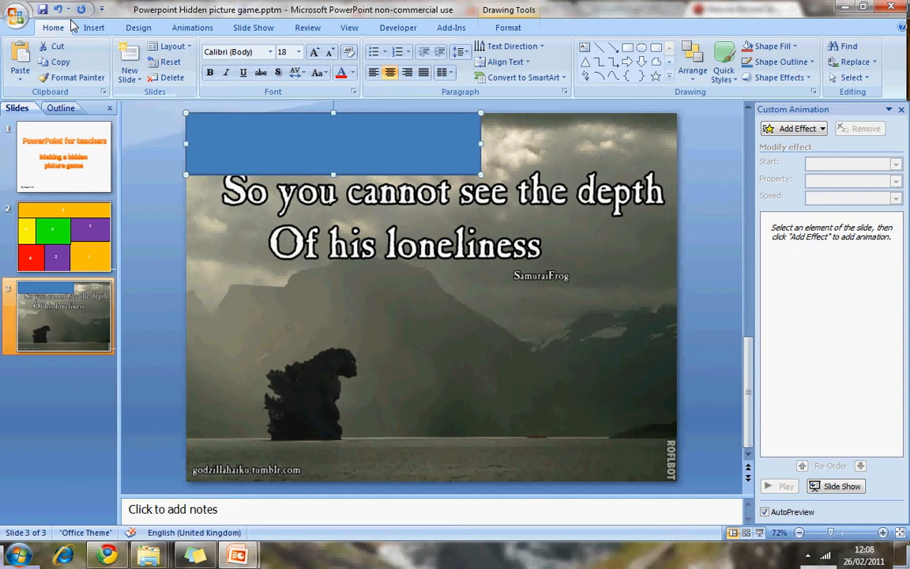
Add a Diamond exit effect to the blue rectangle in Custom Animation
{"action": "left_click", "coordinate": [193, 28]}
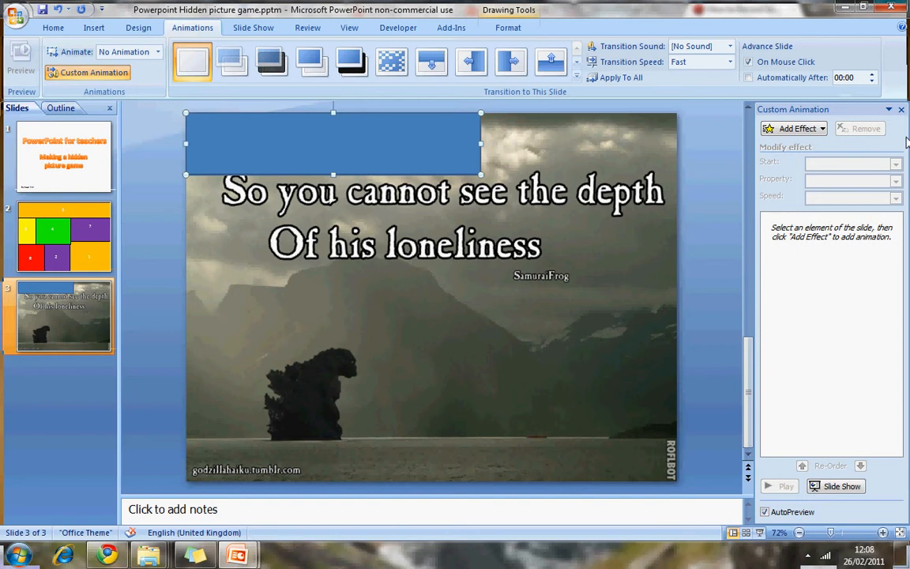
{"action": "mouse_move", "coordinate": [793, 128]}
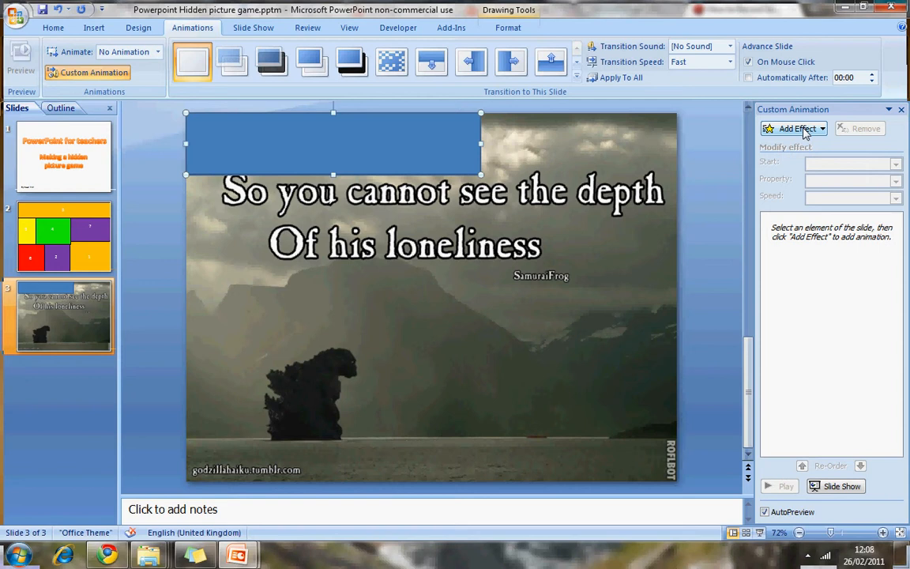
{"action": "left_click", "coordinate": [793, 128]}
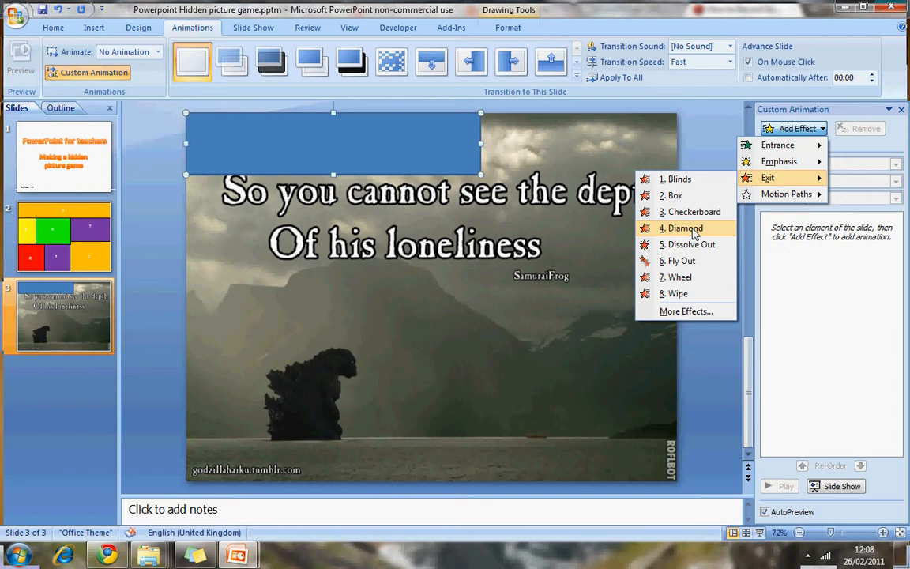
{"action": "left_click", "coordinate": [685, 227]}
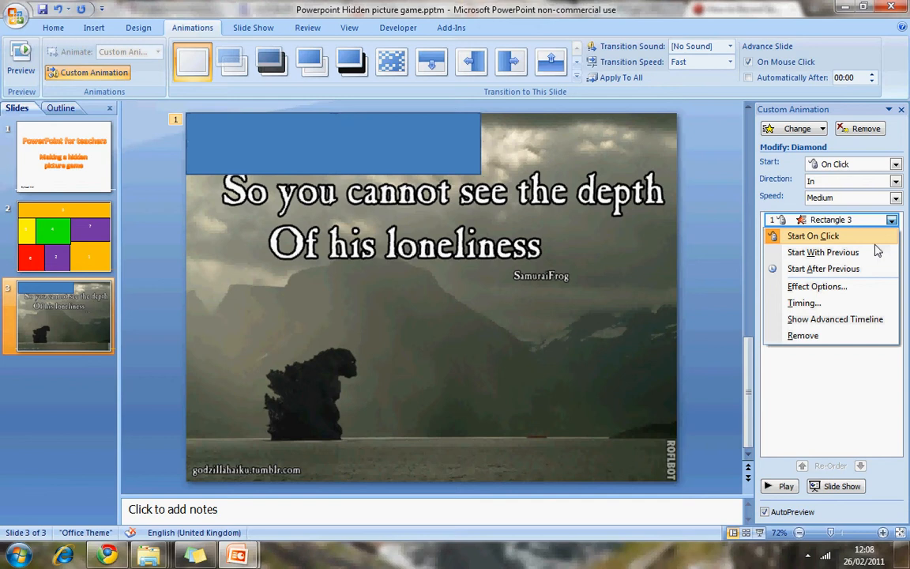
{"action": "mouse_move", "coordinate": [789, 281]}
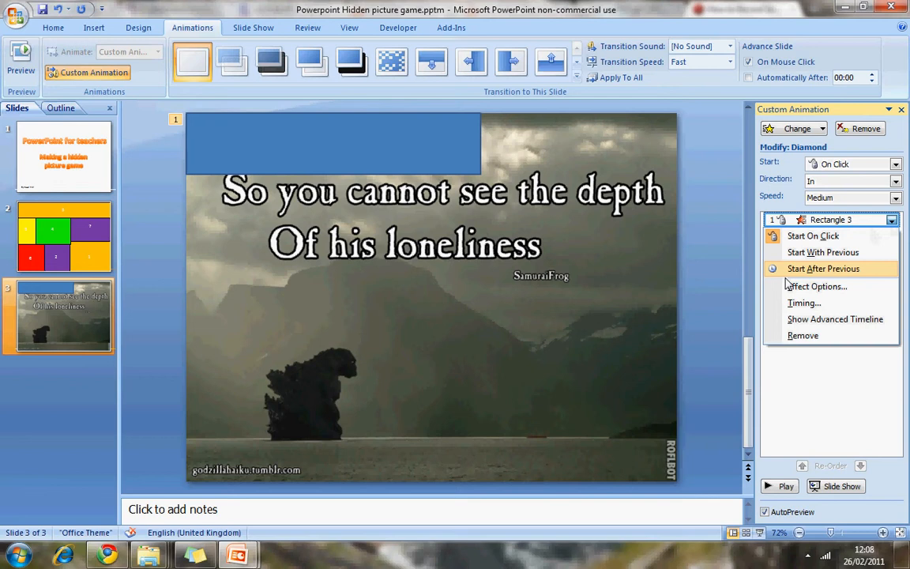
Set the Diamond exit effect's sound to Applause in Effect Options
{"action": "left_click", "coordinate": [818, 285]}
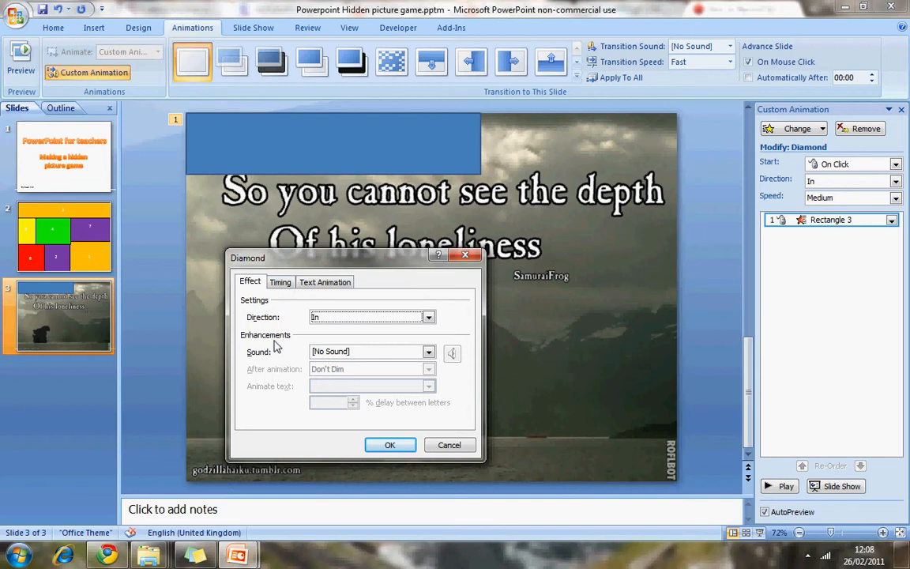
{"action": "left_click", "coordinate": [426, 351]}
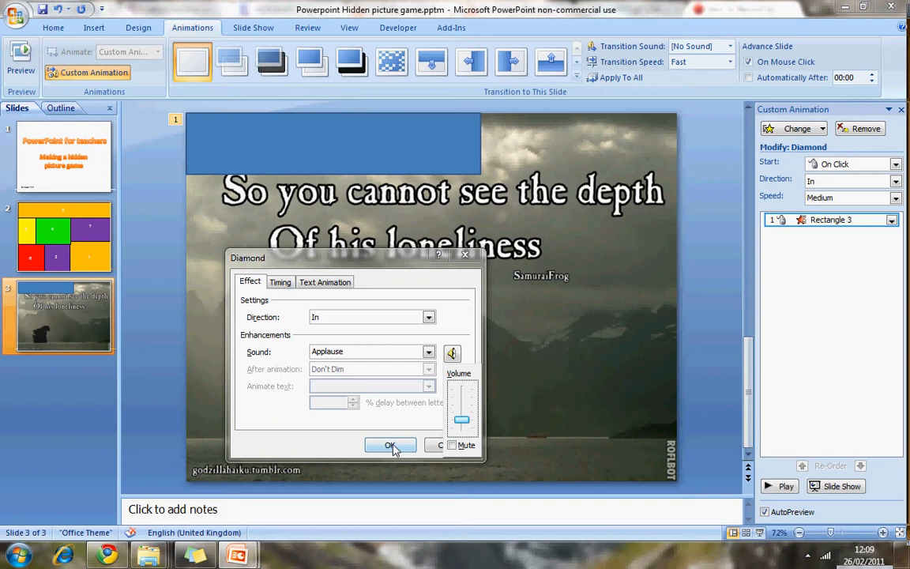
{"action": "left_click", "coordinate": [388, 445]}
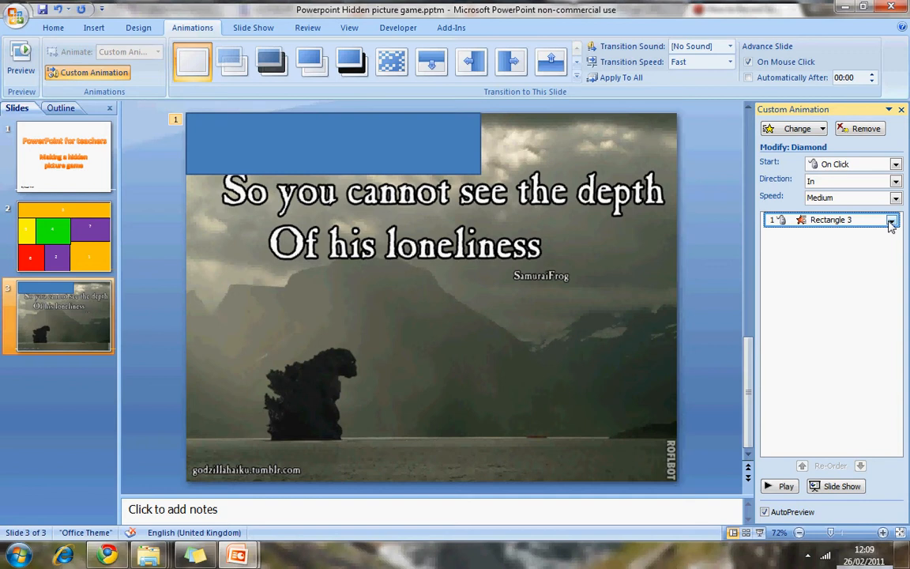
{"action": "mouse_move", "coordinate": [897, 227]}
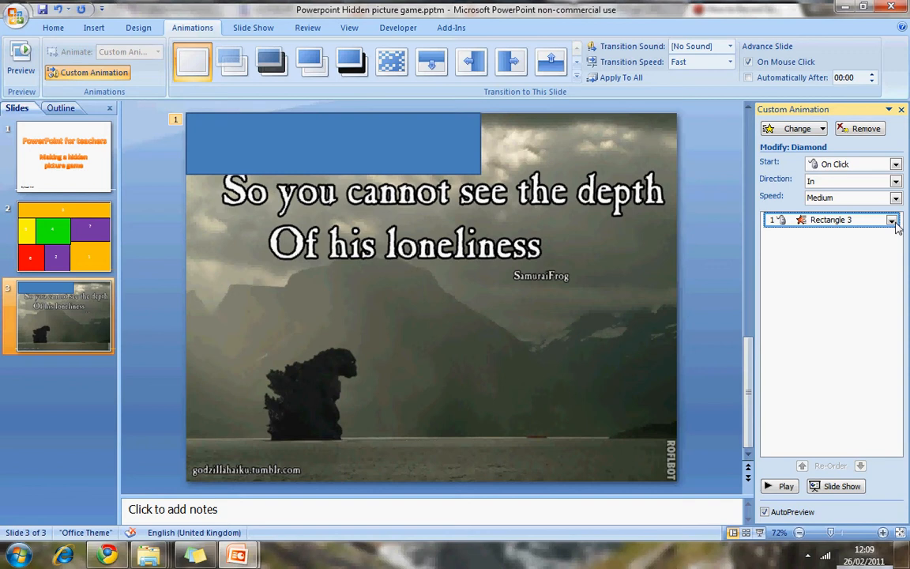
Set the Diamond effect's timing to start on click of Rectangle 3
{"action": "left_click", "coordinate": [891, 222]}
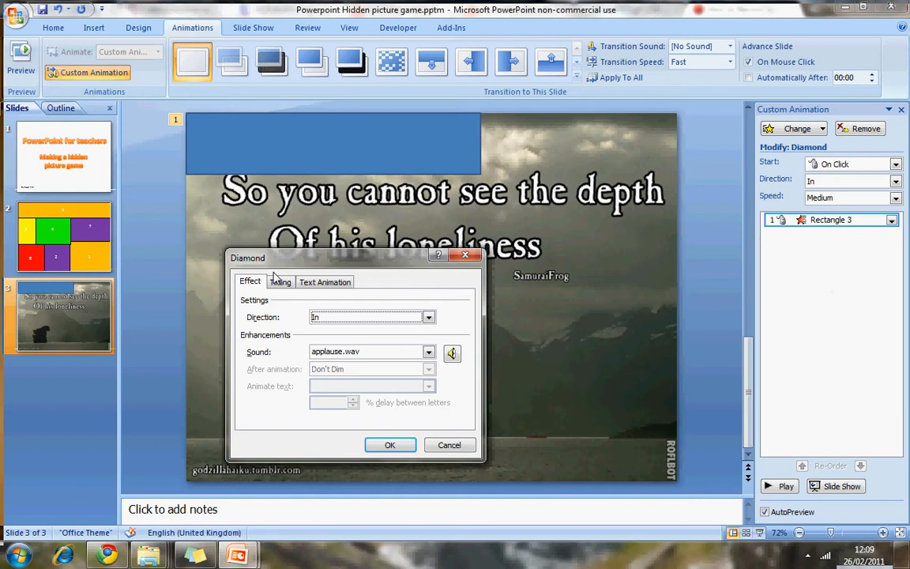
{"action": "left_click", "coordinate": [281, 281]}
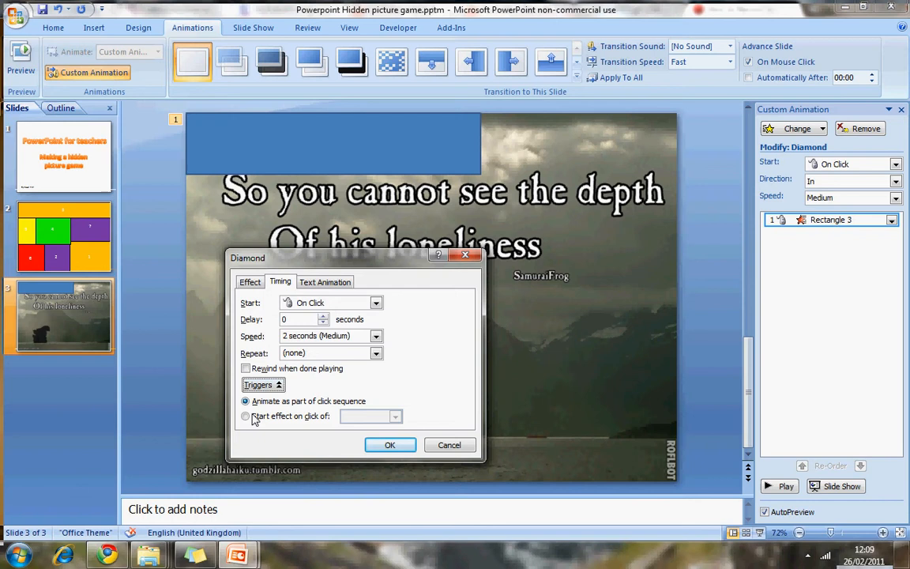
{"action": "left_click", "coordinate": [247, 417]}
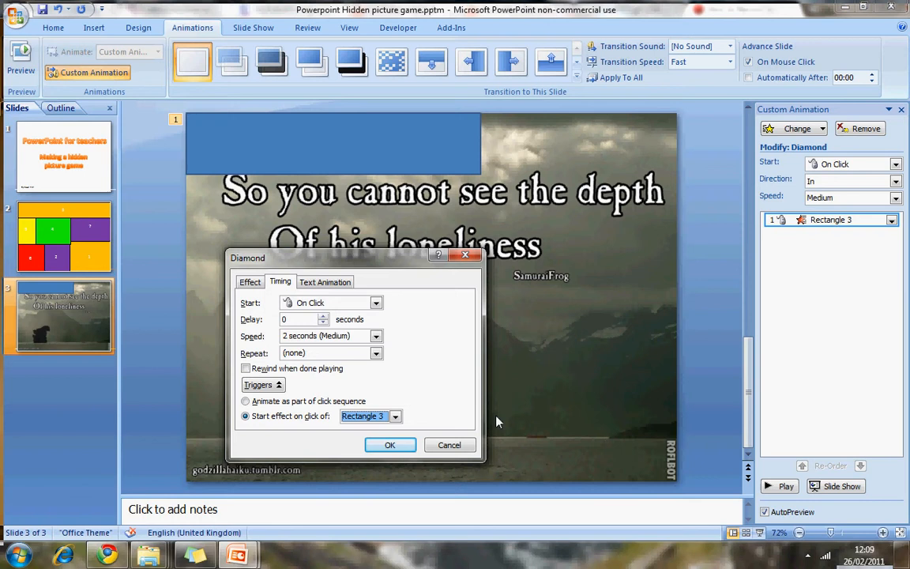
{"action": "left_click", "coordinate": [400, 417]}
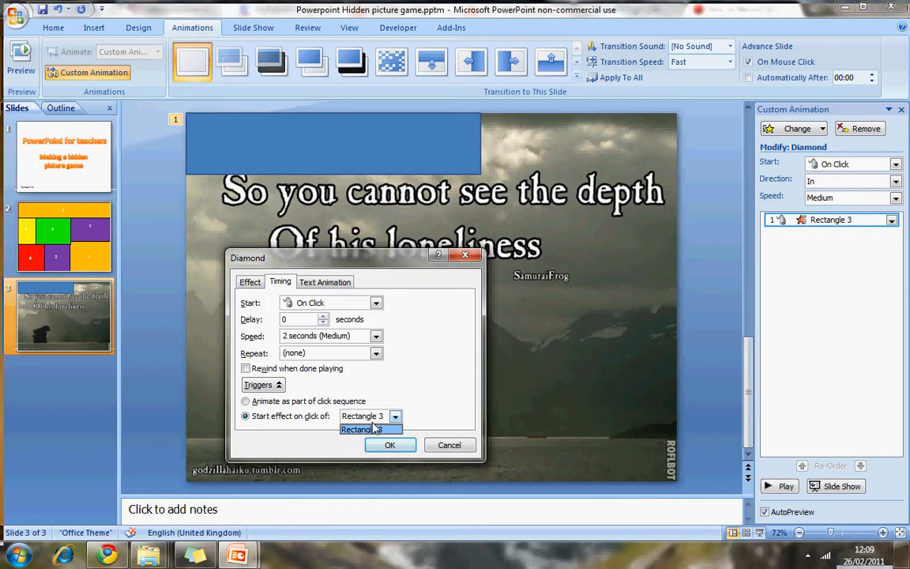
{"action": "left_click", "coordinate": [390, 445]}
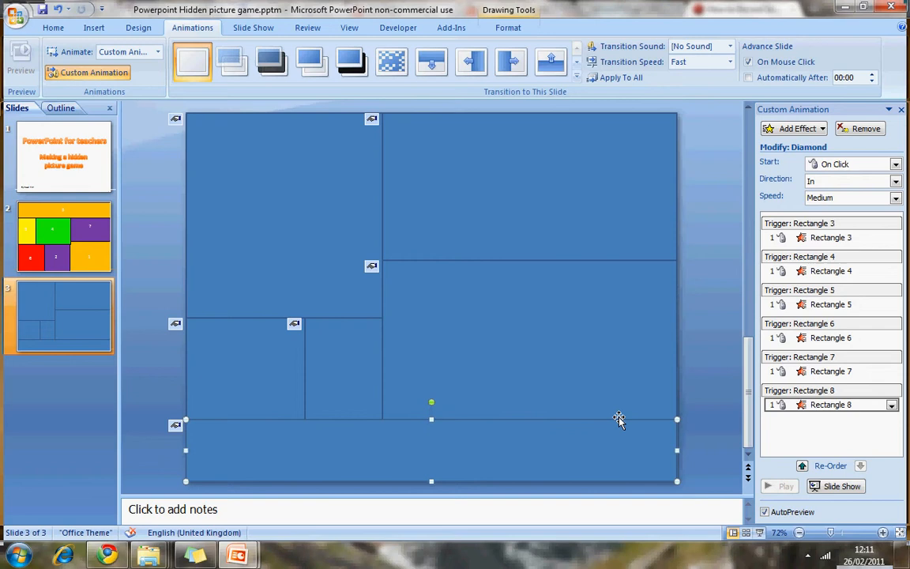
{"action": "mouse_move", "coordinate": [572, 447]}
{"action": "type", "text": "1"}
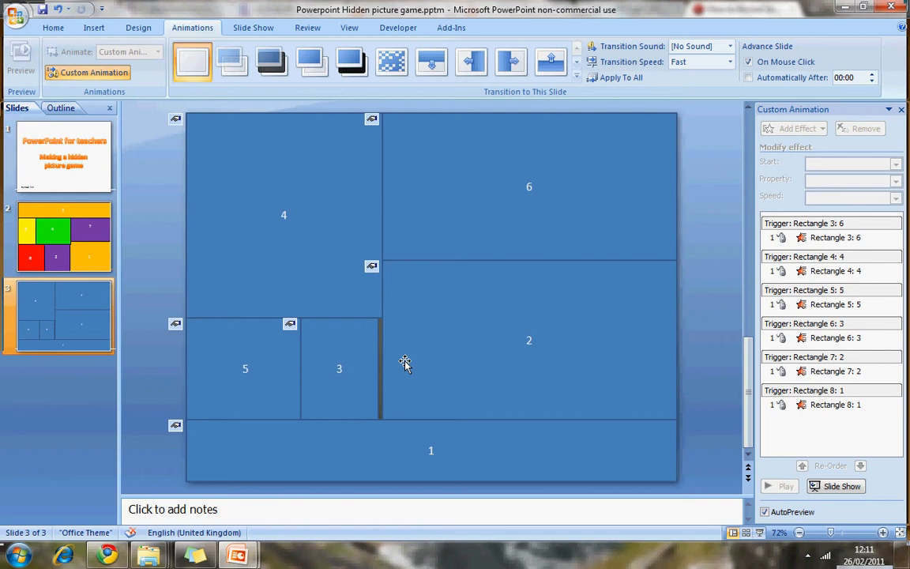
Number the covering rectangles 1 to 6 and select them all together
{"action": "left_click", "coordinate": [292, 221]}
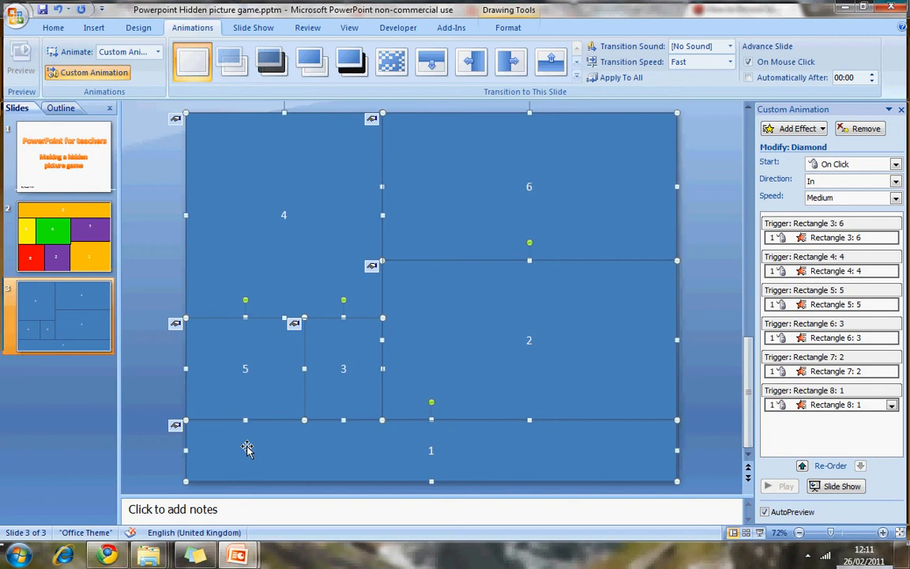
{"action": "left_click", "coordinate": [51, 27]}
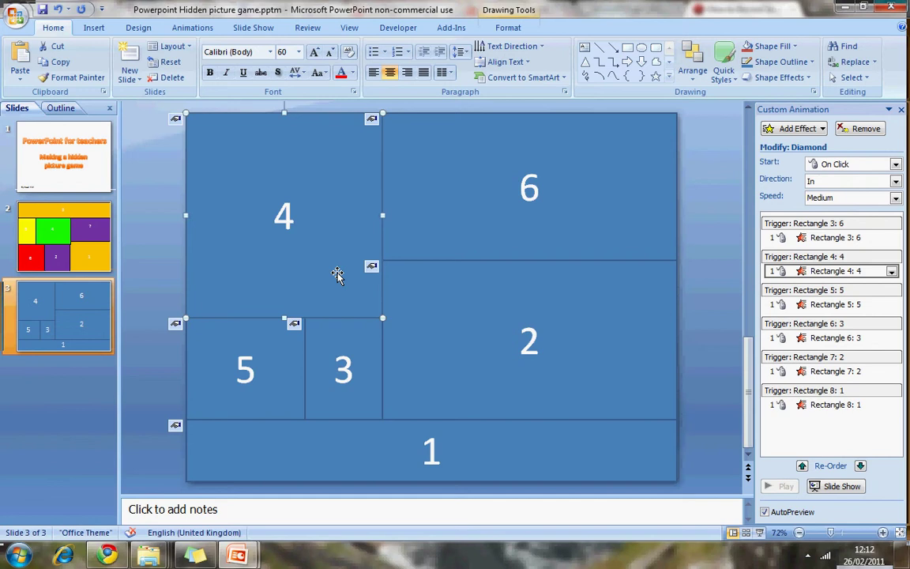
Enlarge the numbers to size 60 and fill rectangles yellow, purple and red, keeping 3 blue
{"action": "left_click", "coordinate": [431, 452]}
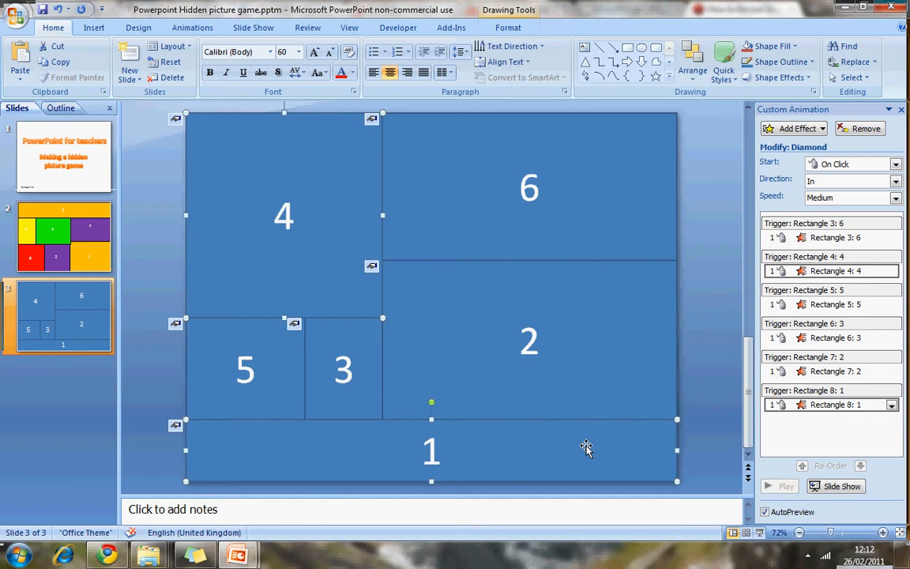
{"action": "left_click", "coordinate": [454, 231]}
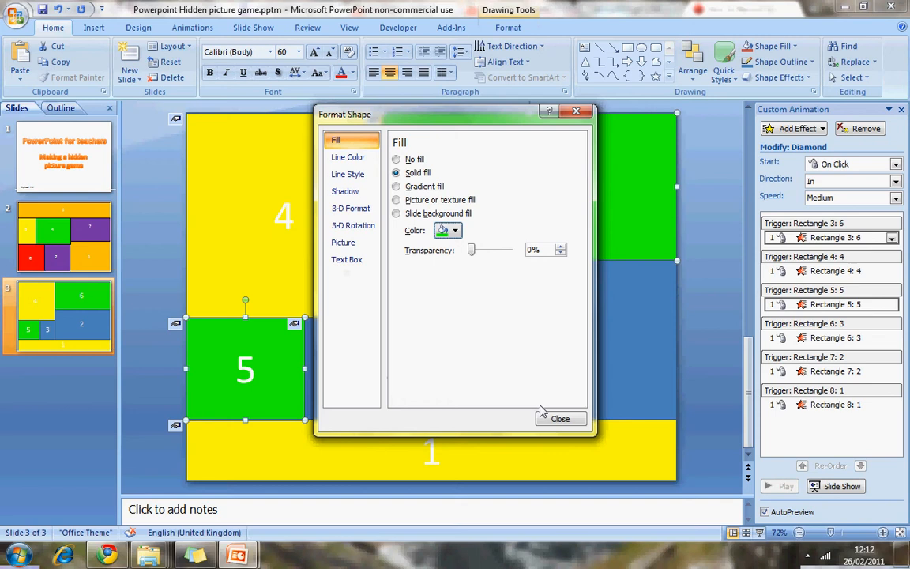
{"action": "left_click", "coordinate": [559, 417]}
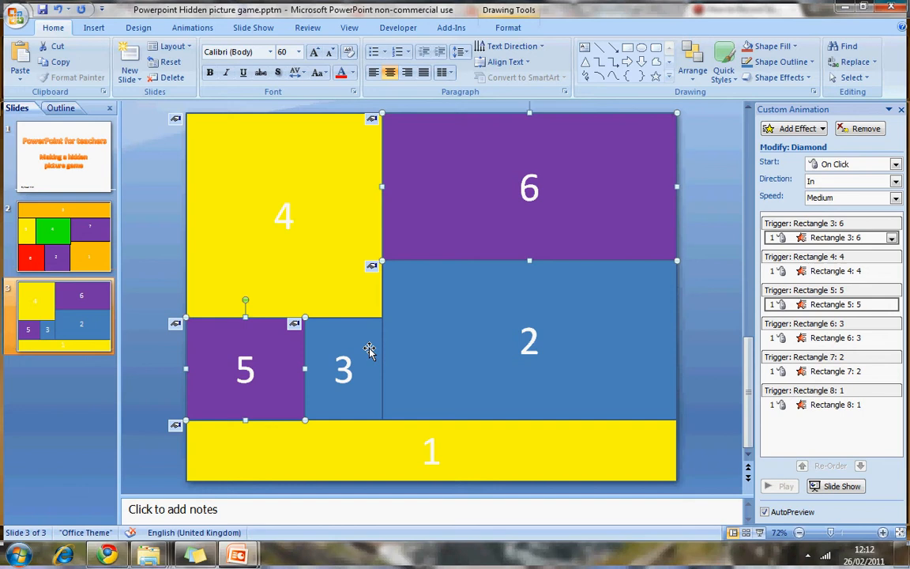
{"action": "left_click", "coordinate": [447, 230]}
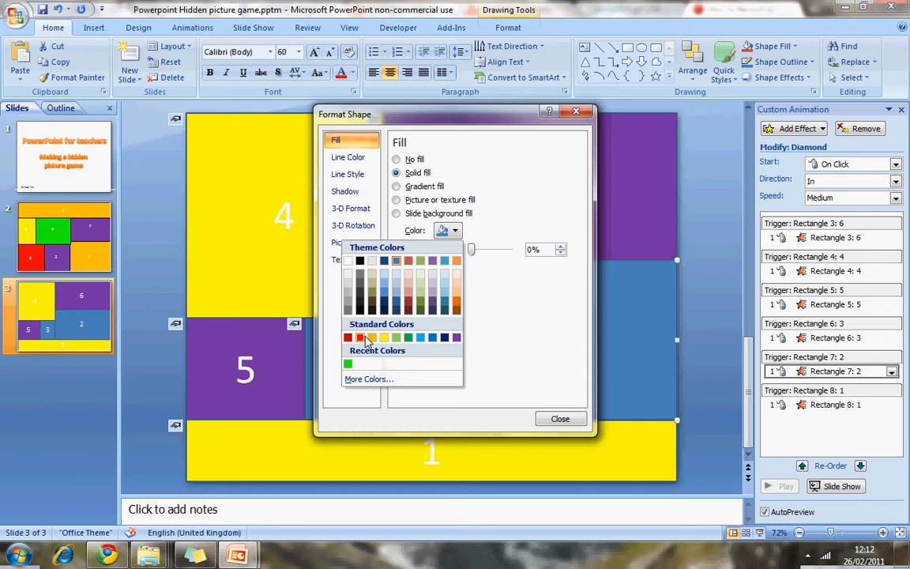
{"action": "left_click", "coordinate": [559, 417]}
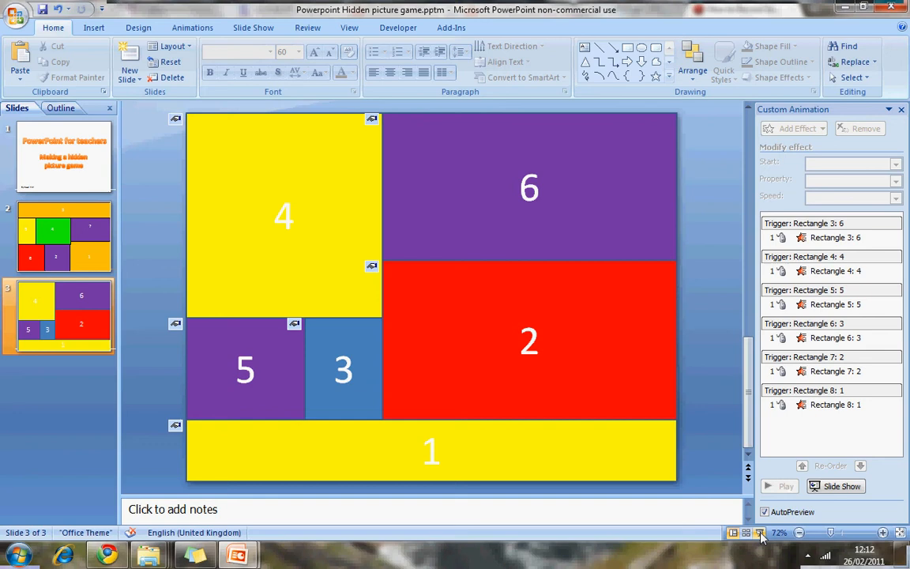
Insert a new blank-layout slide as the fourth slide
{"action": "left_click", "coordinate": [768, 533]}
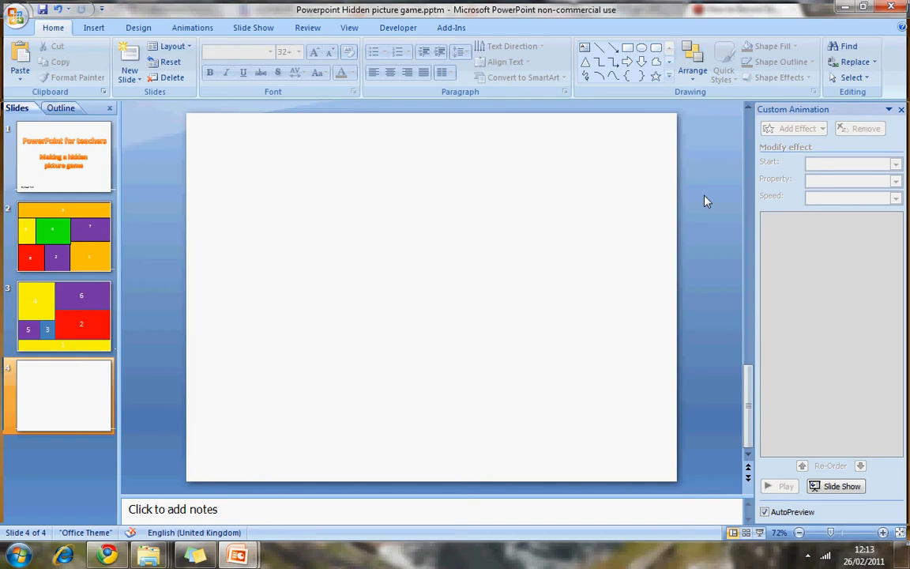
Draw a square and a circle, then a curved custom motion path for the circle
{"action": "left_click_drag", "start_coordinate": [246, 218], "coordinate": [363, 300]}
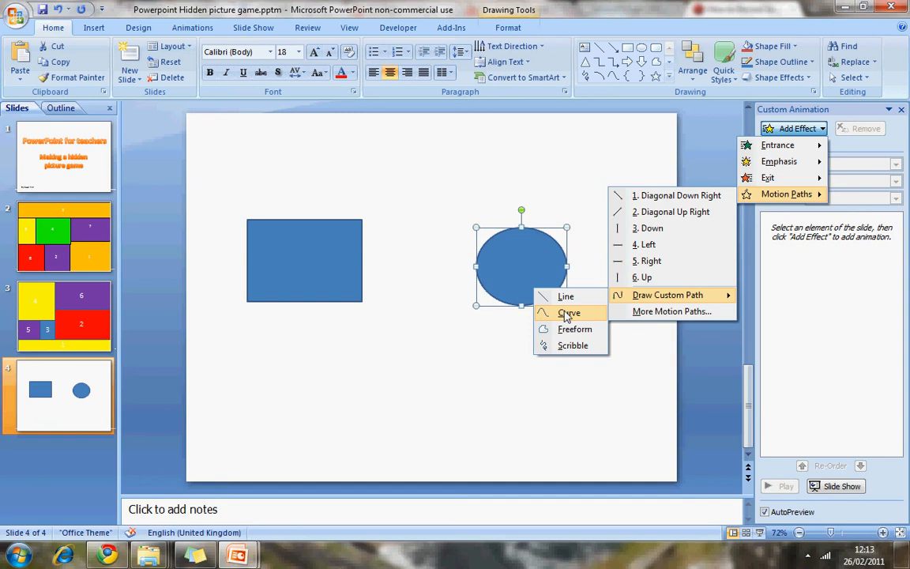
{"action": "left_click", "coordinate": [569, 313]}
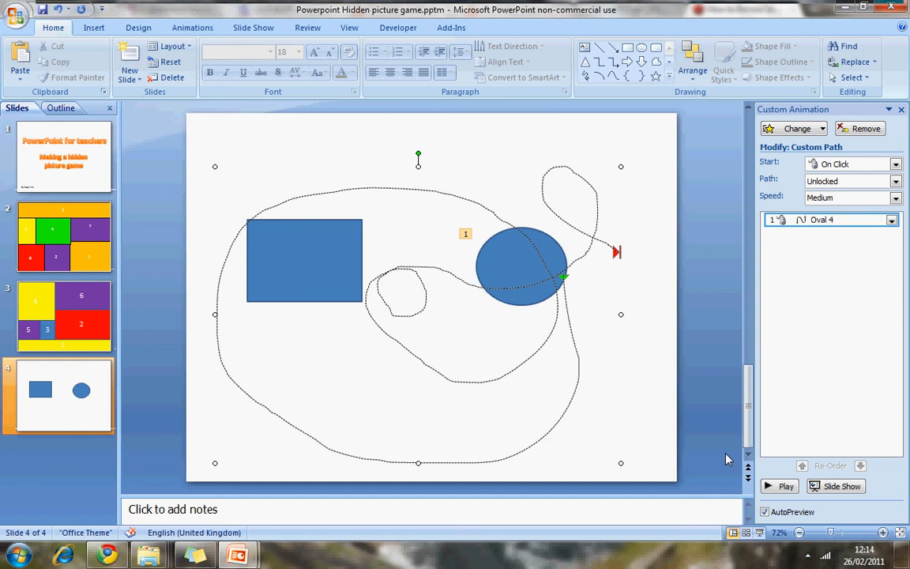
{"action": "mouse_move", "coordinate": [546, 341]}
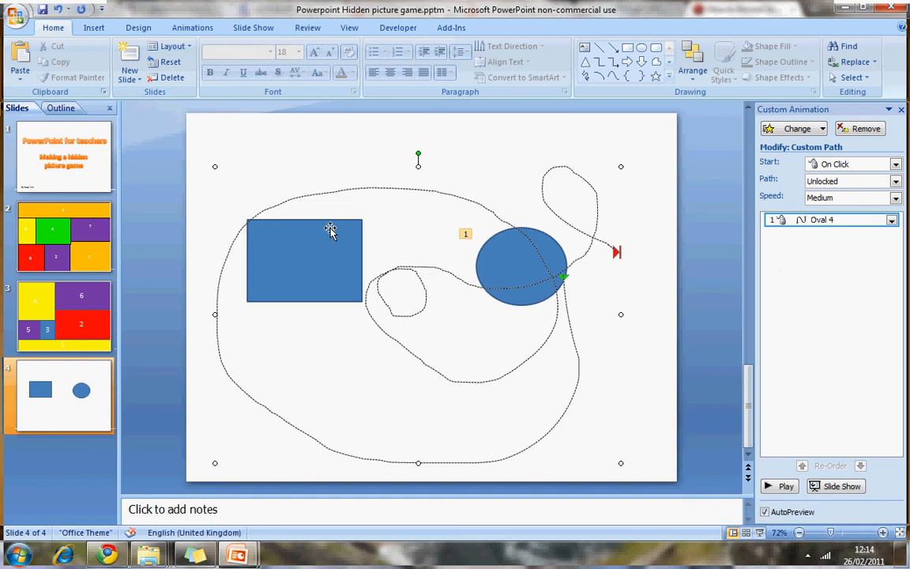
Trigger the circle's custom motion path to start on click of Rectangle 3
{"action": "left_click", "coordinate": [521, 260]}
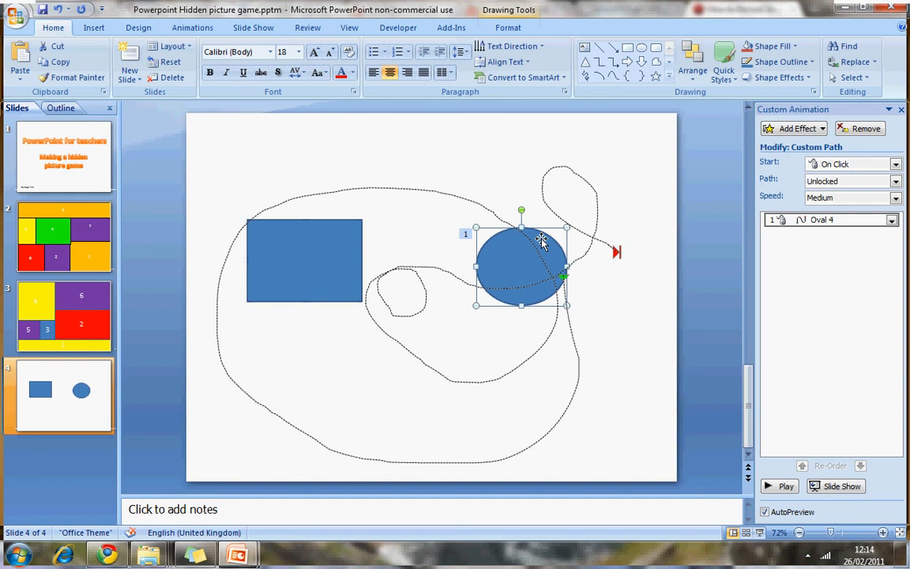
{"action": "left_click", "coordinate": [891, 221]}
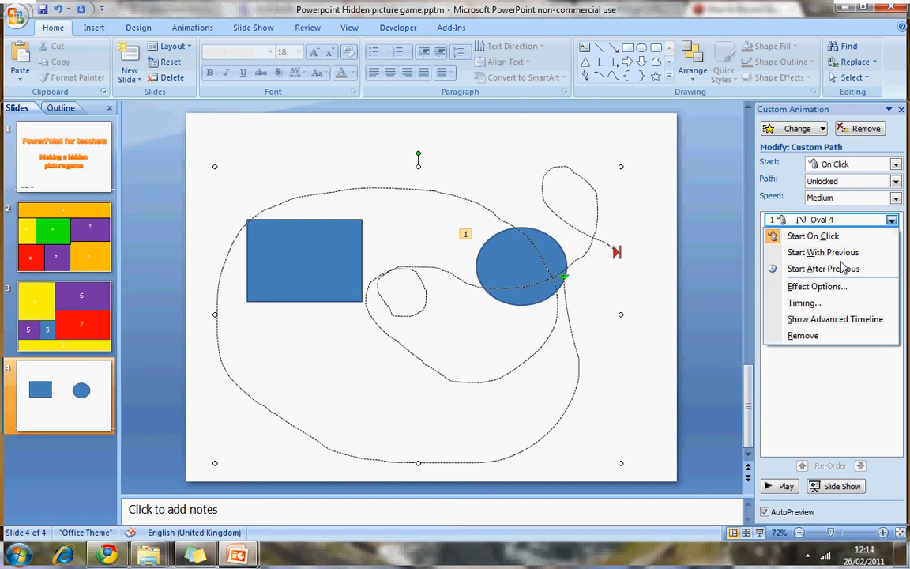
{"action": "left_click", "coordinate": [804, 302]}
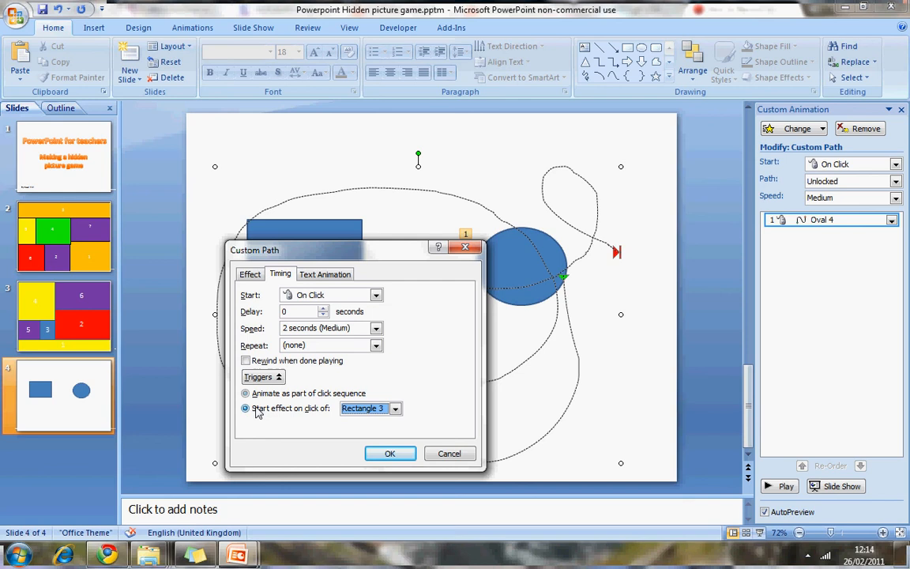
{"action": "left_click", "coordinate": [389, 453]}
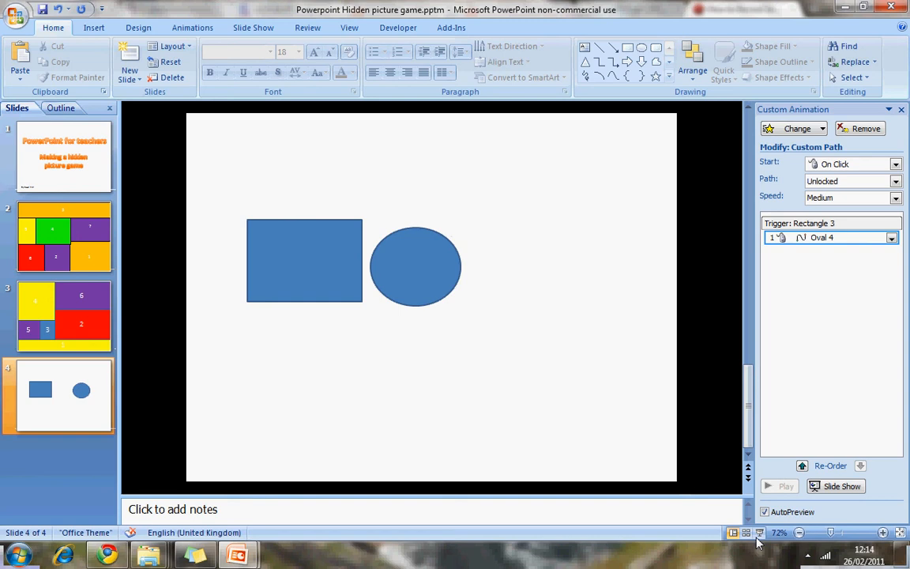